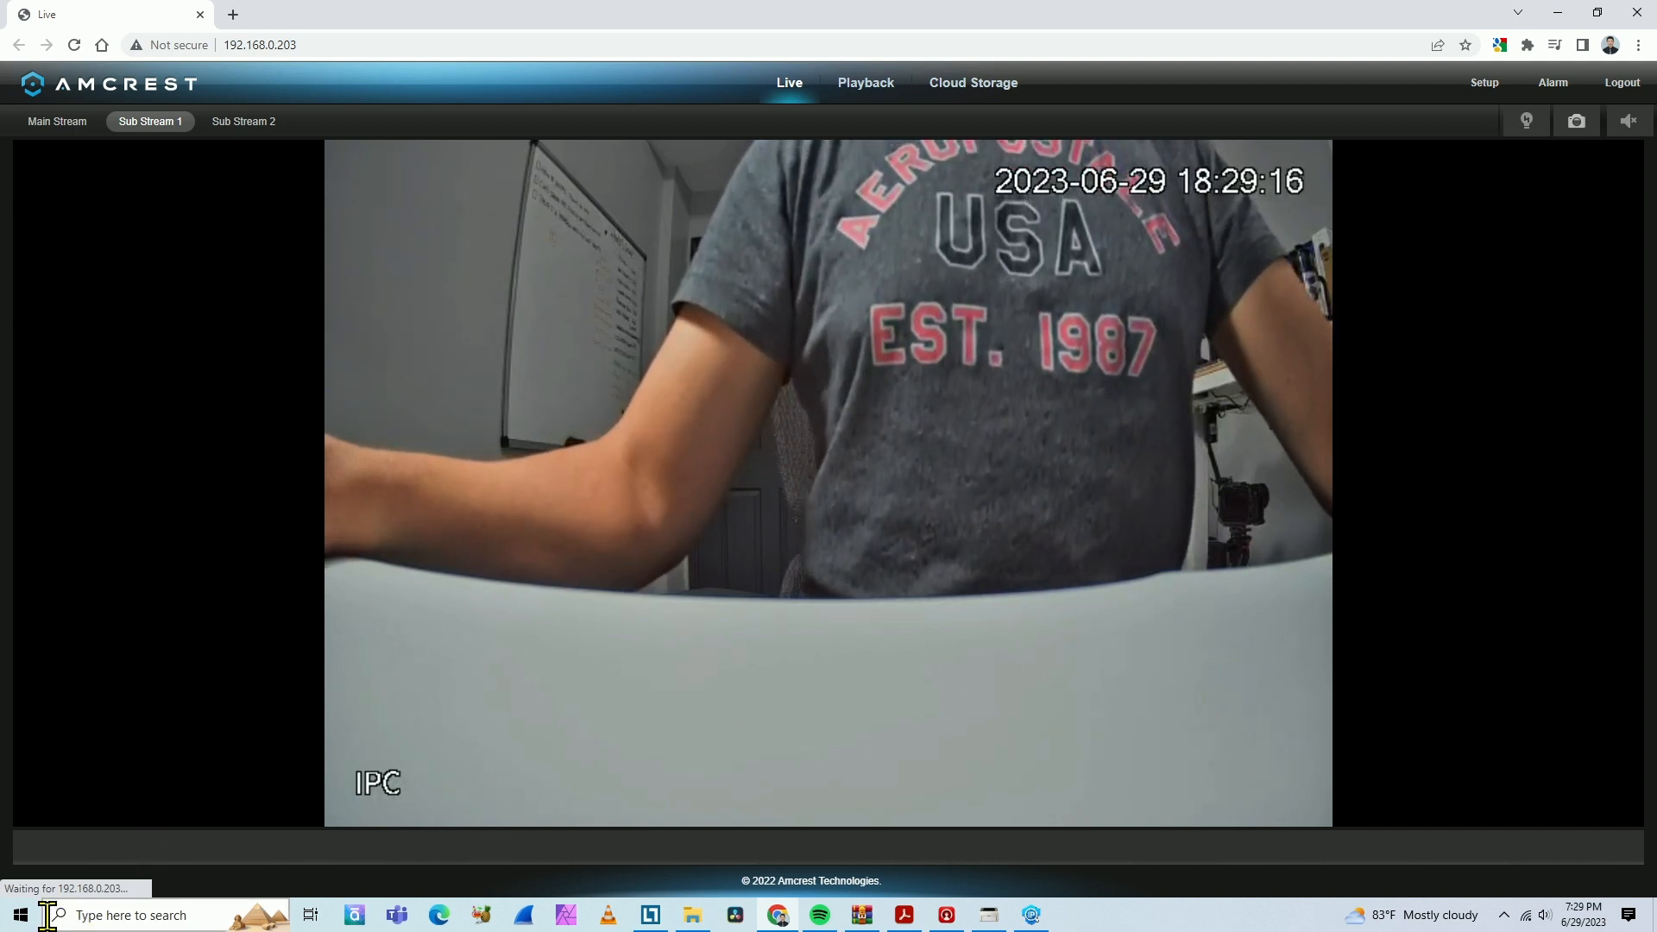
Run a continuous ping to the camera at 192.168.0.203 from Command Prompt.
left_click(159, 914)
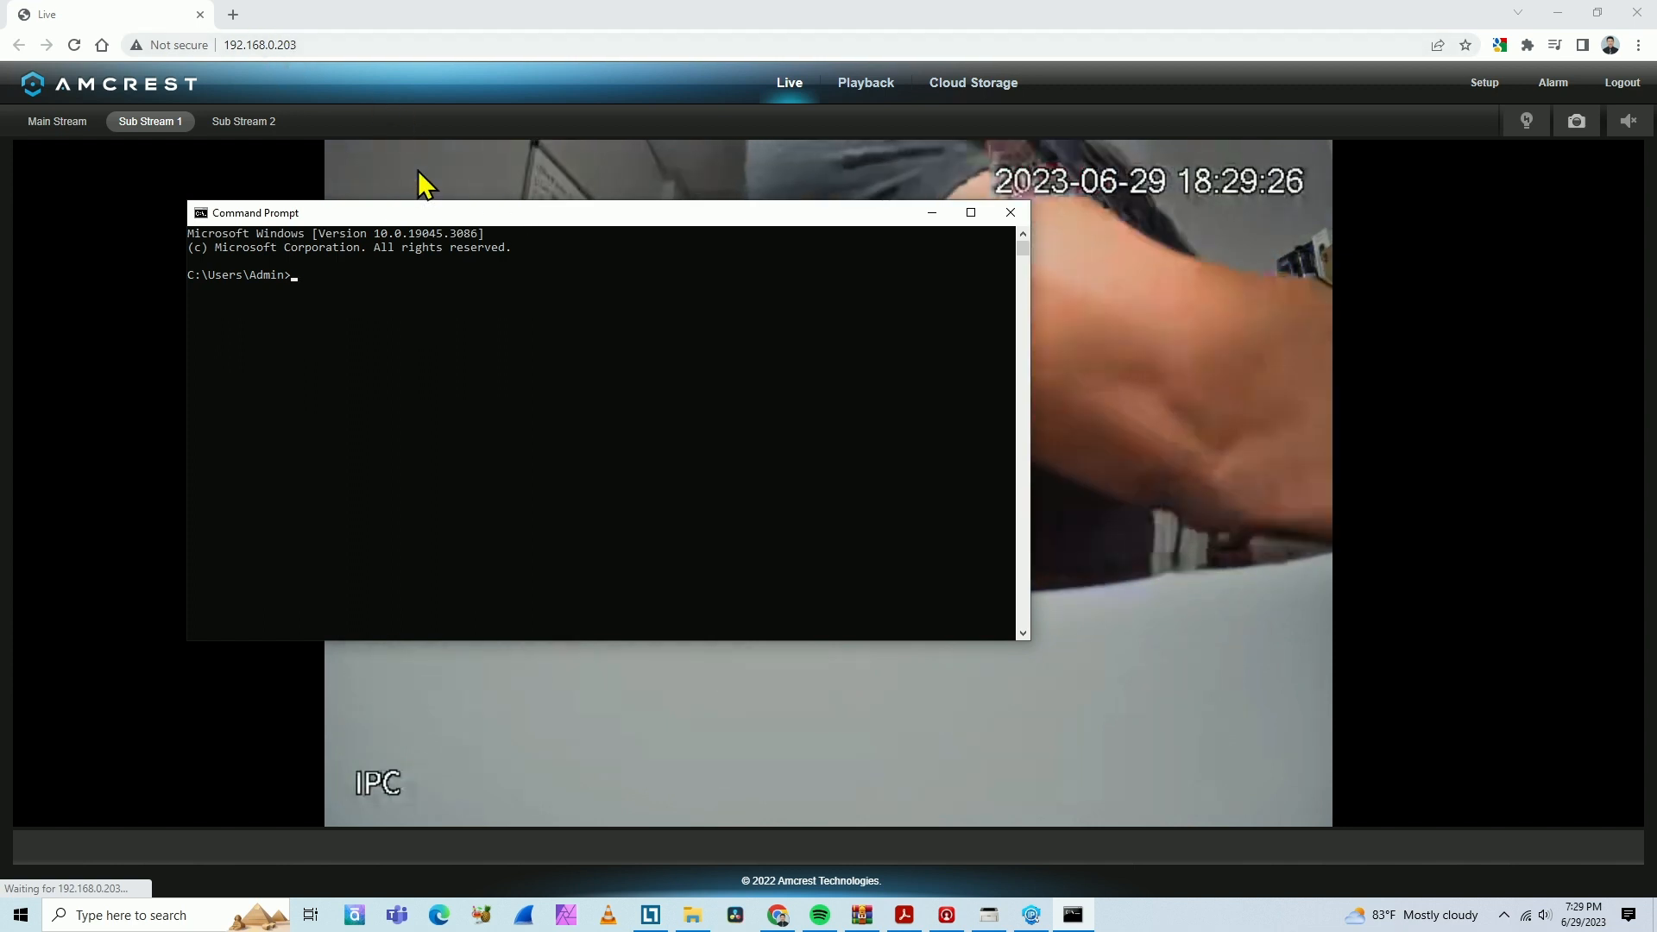
type("ping")
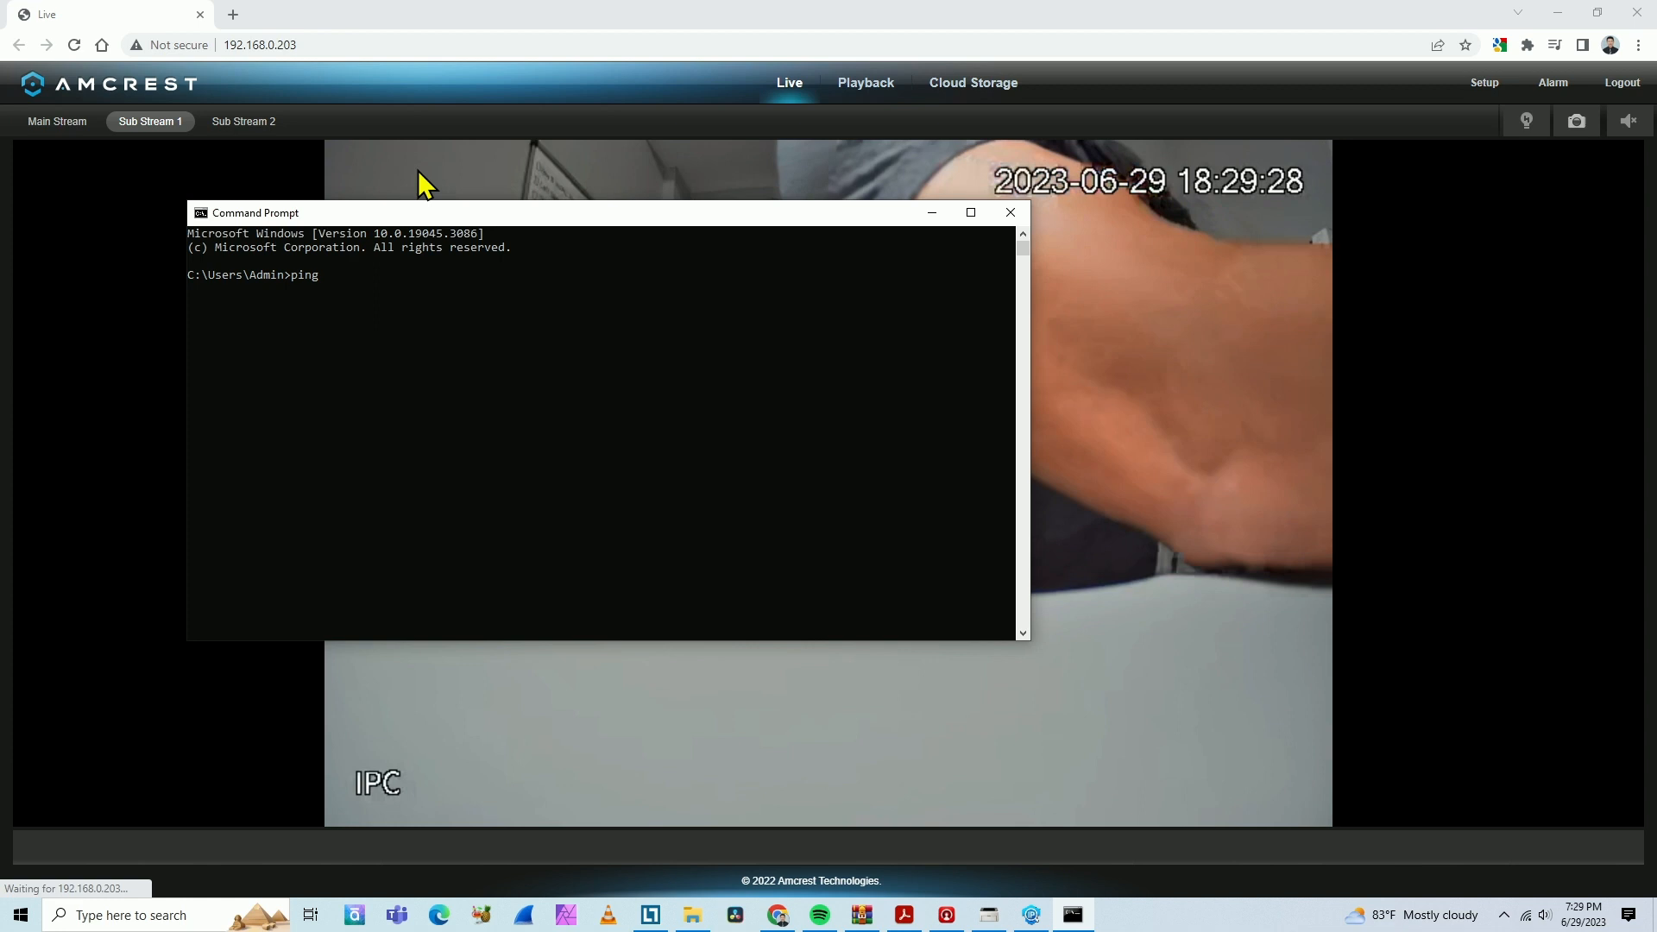
type("192.168.0.")
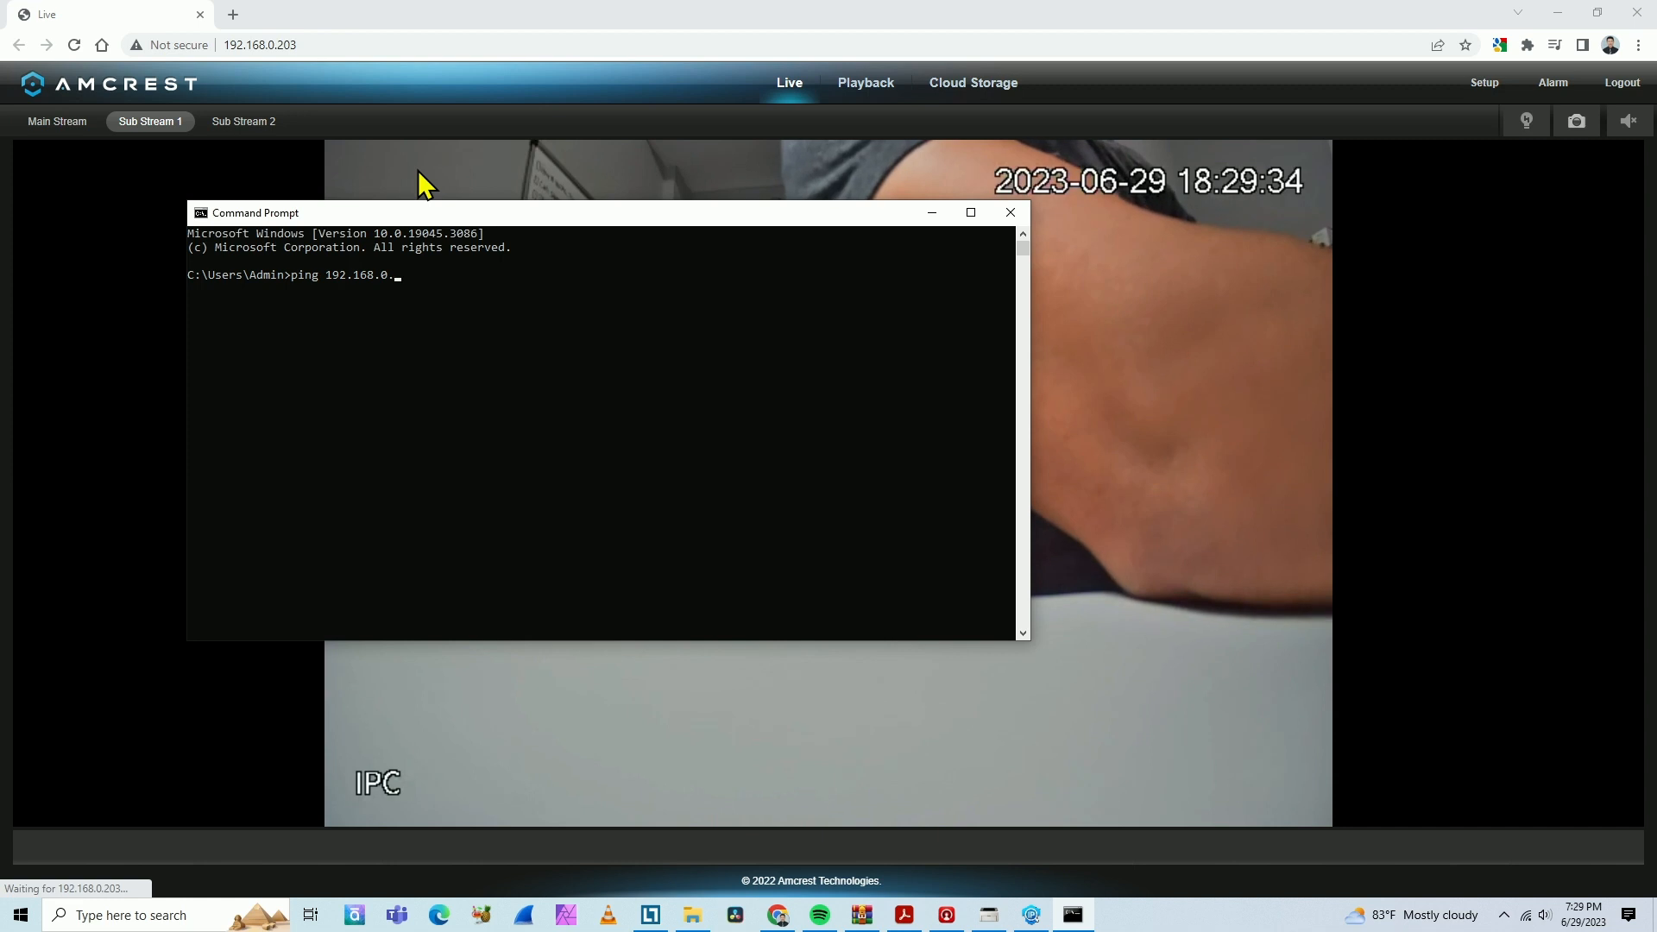
type("203")
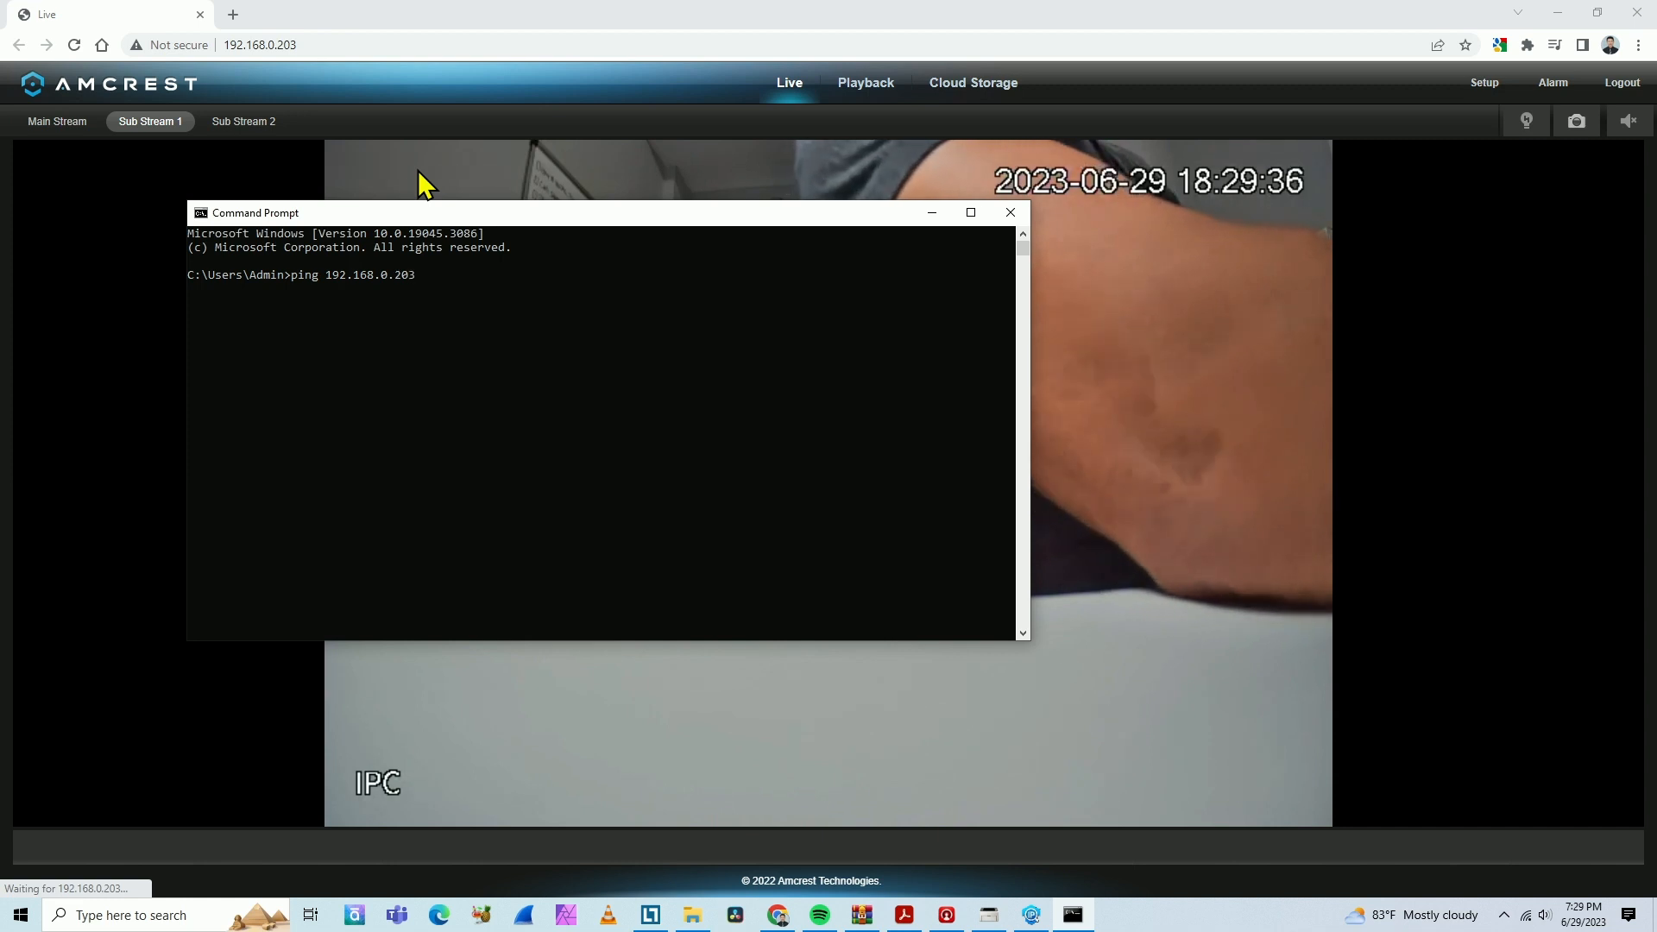
type("-")
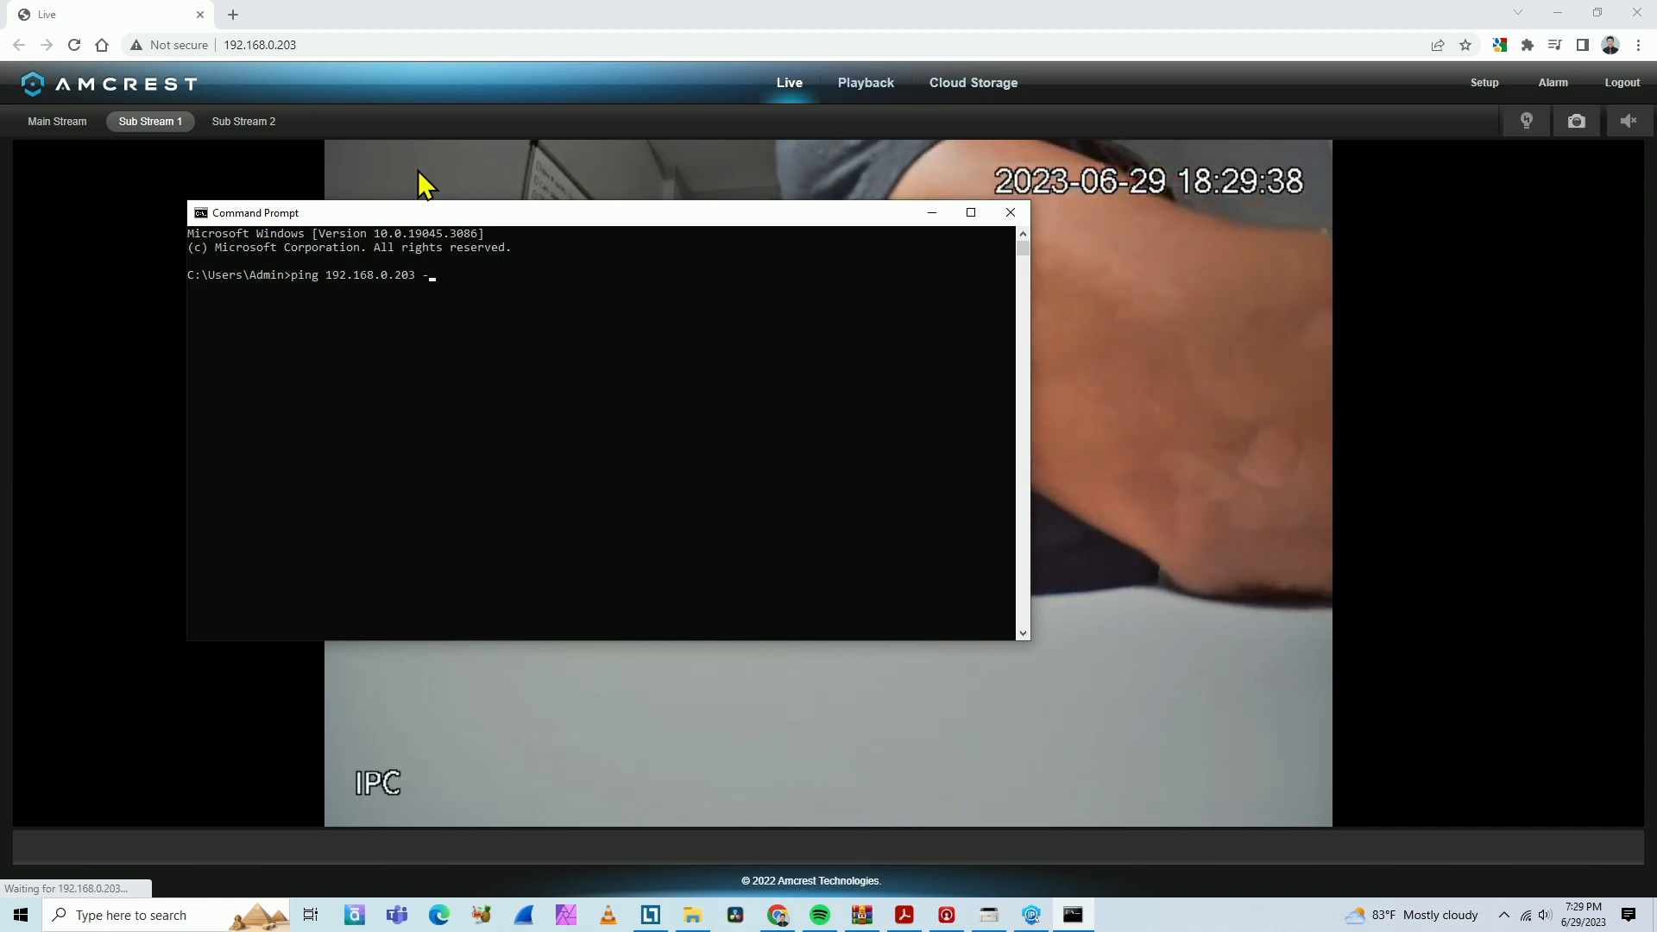
key("enter")
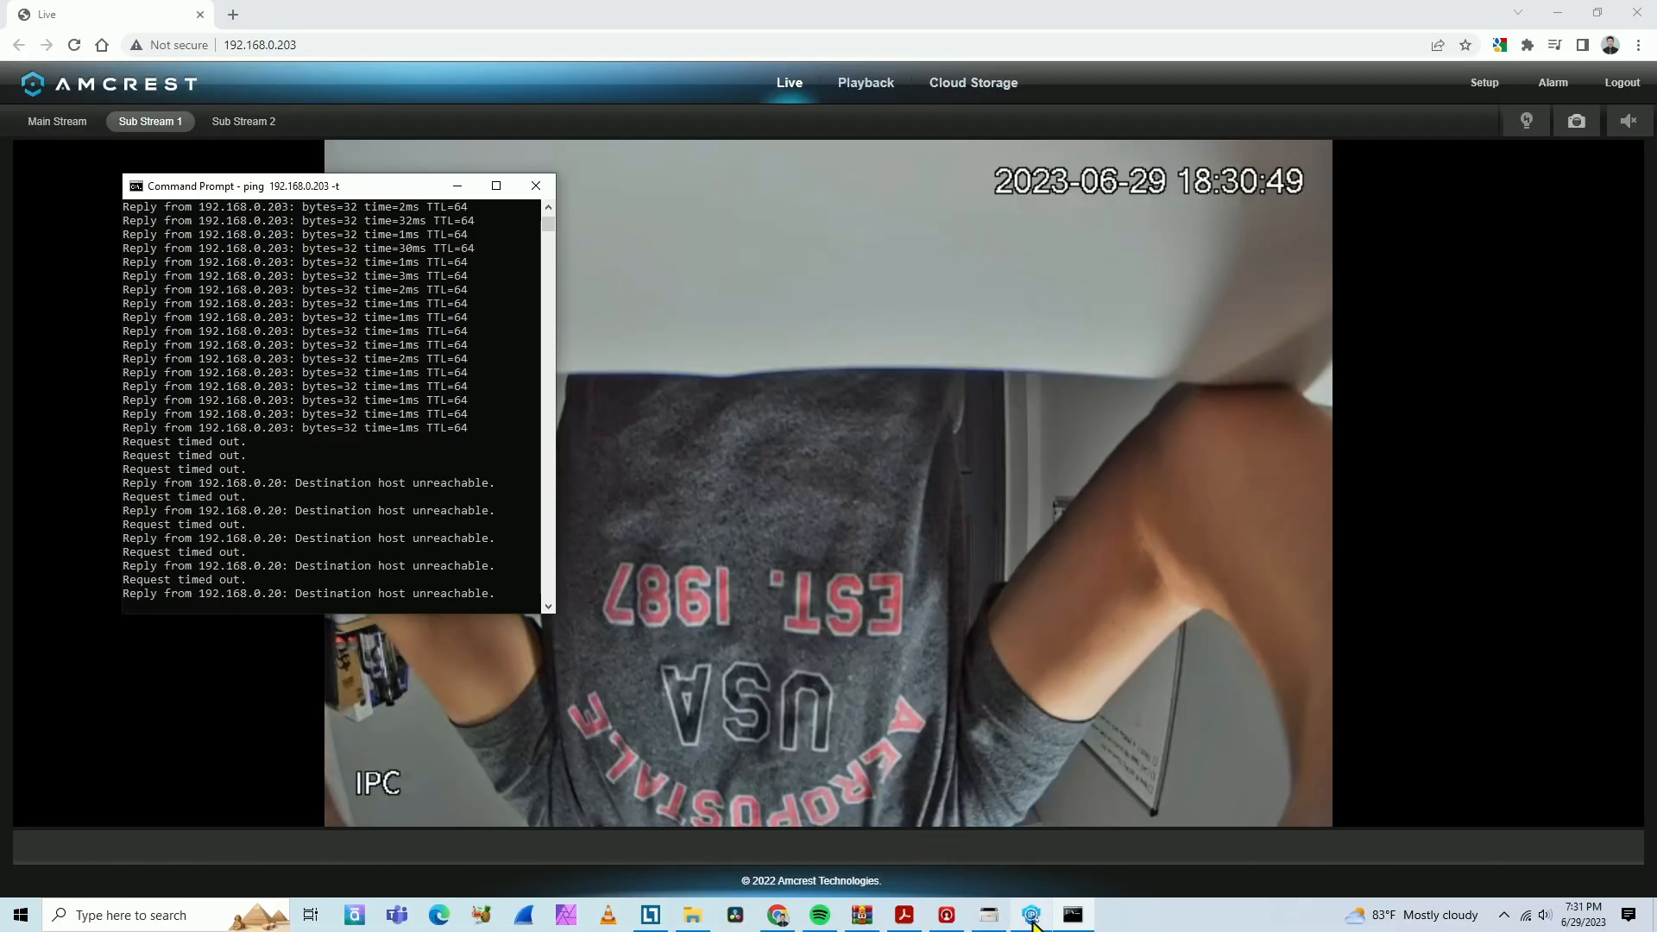
Refresh ConfigTool's device list so only the camera at 192.168.0.203 remains.
left_click(1029, 914)
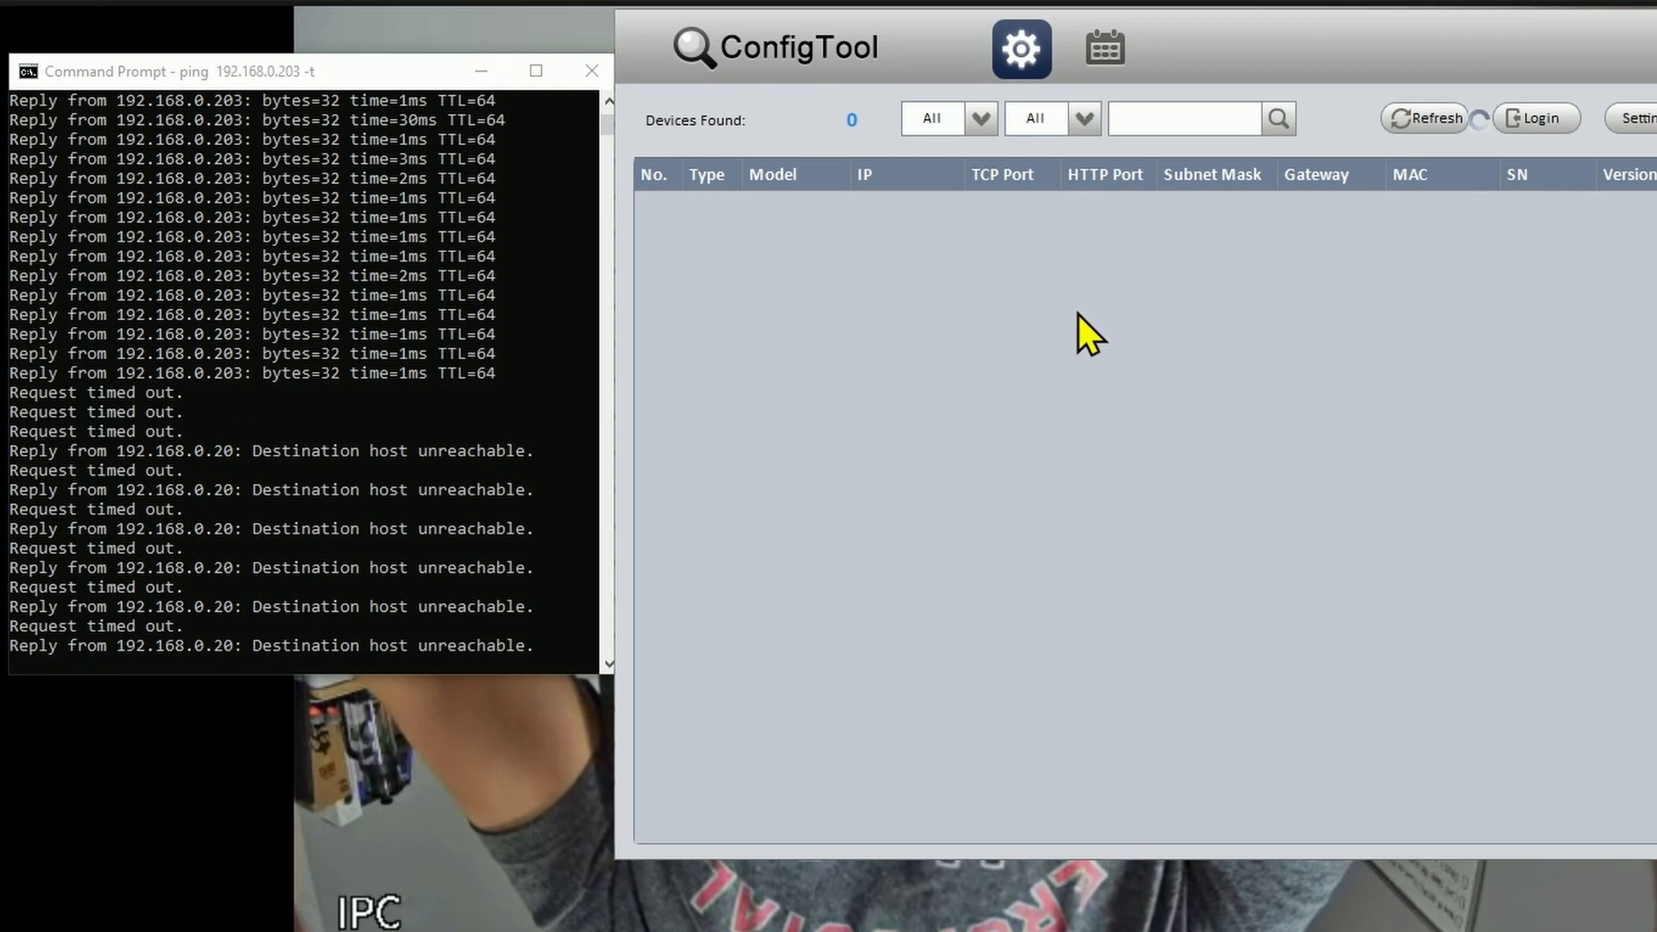
mouse_move(839, 108)
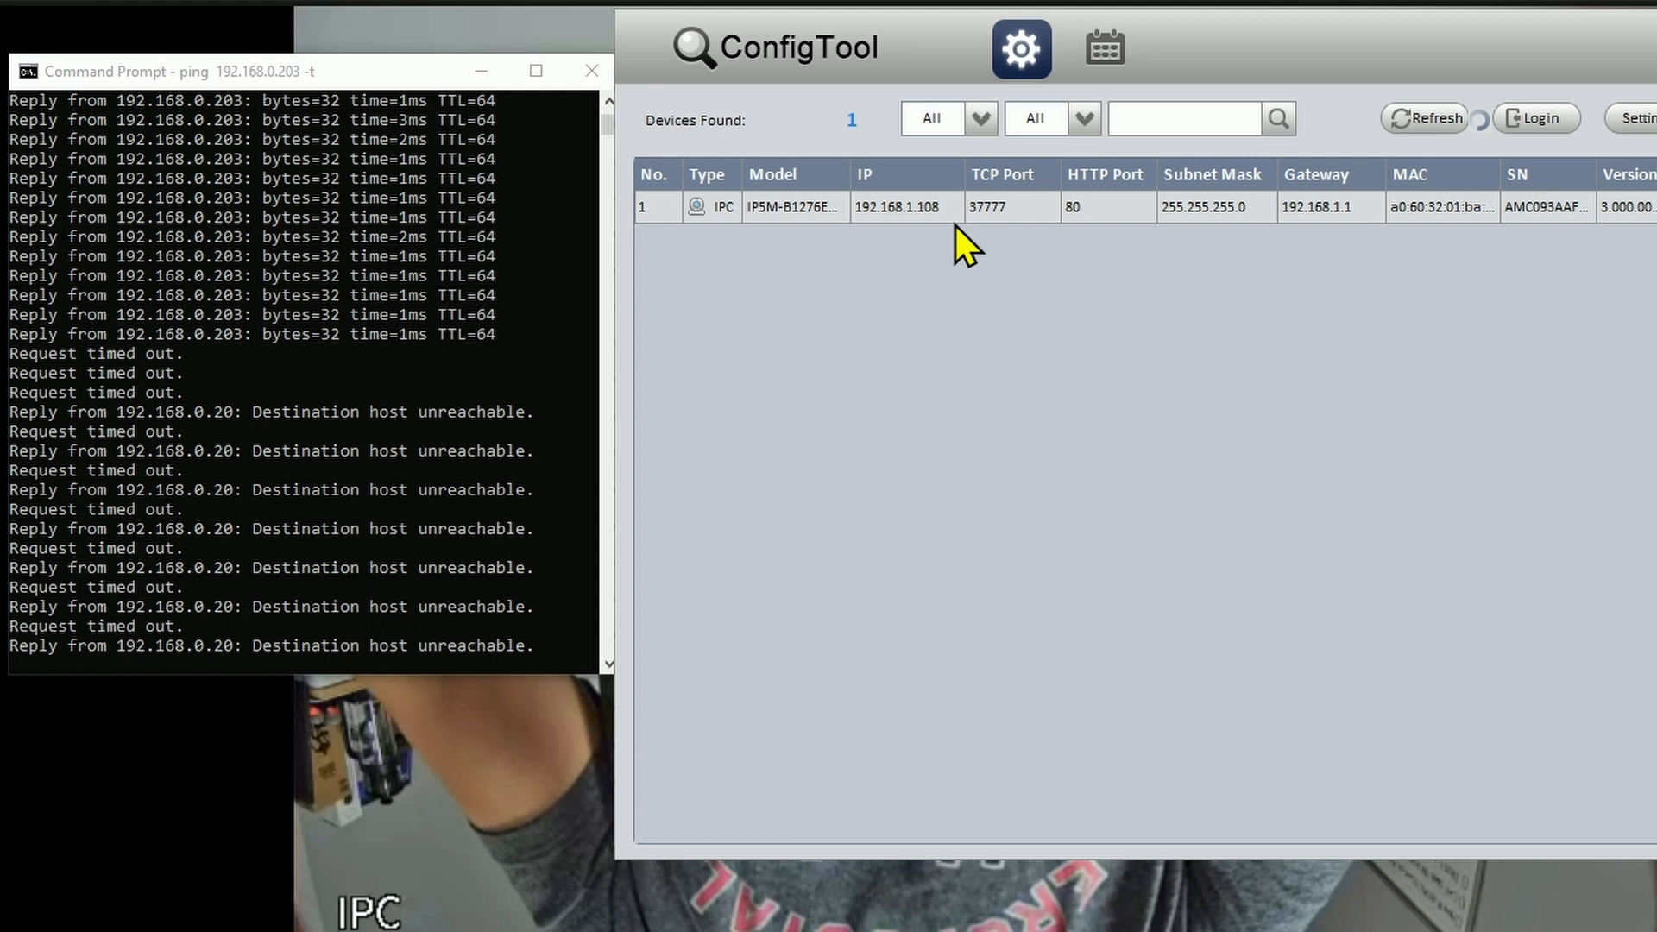
mouse_move(1201, 264)
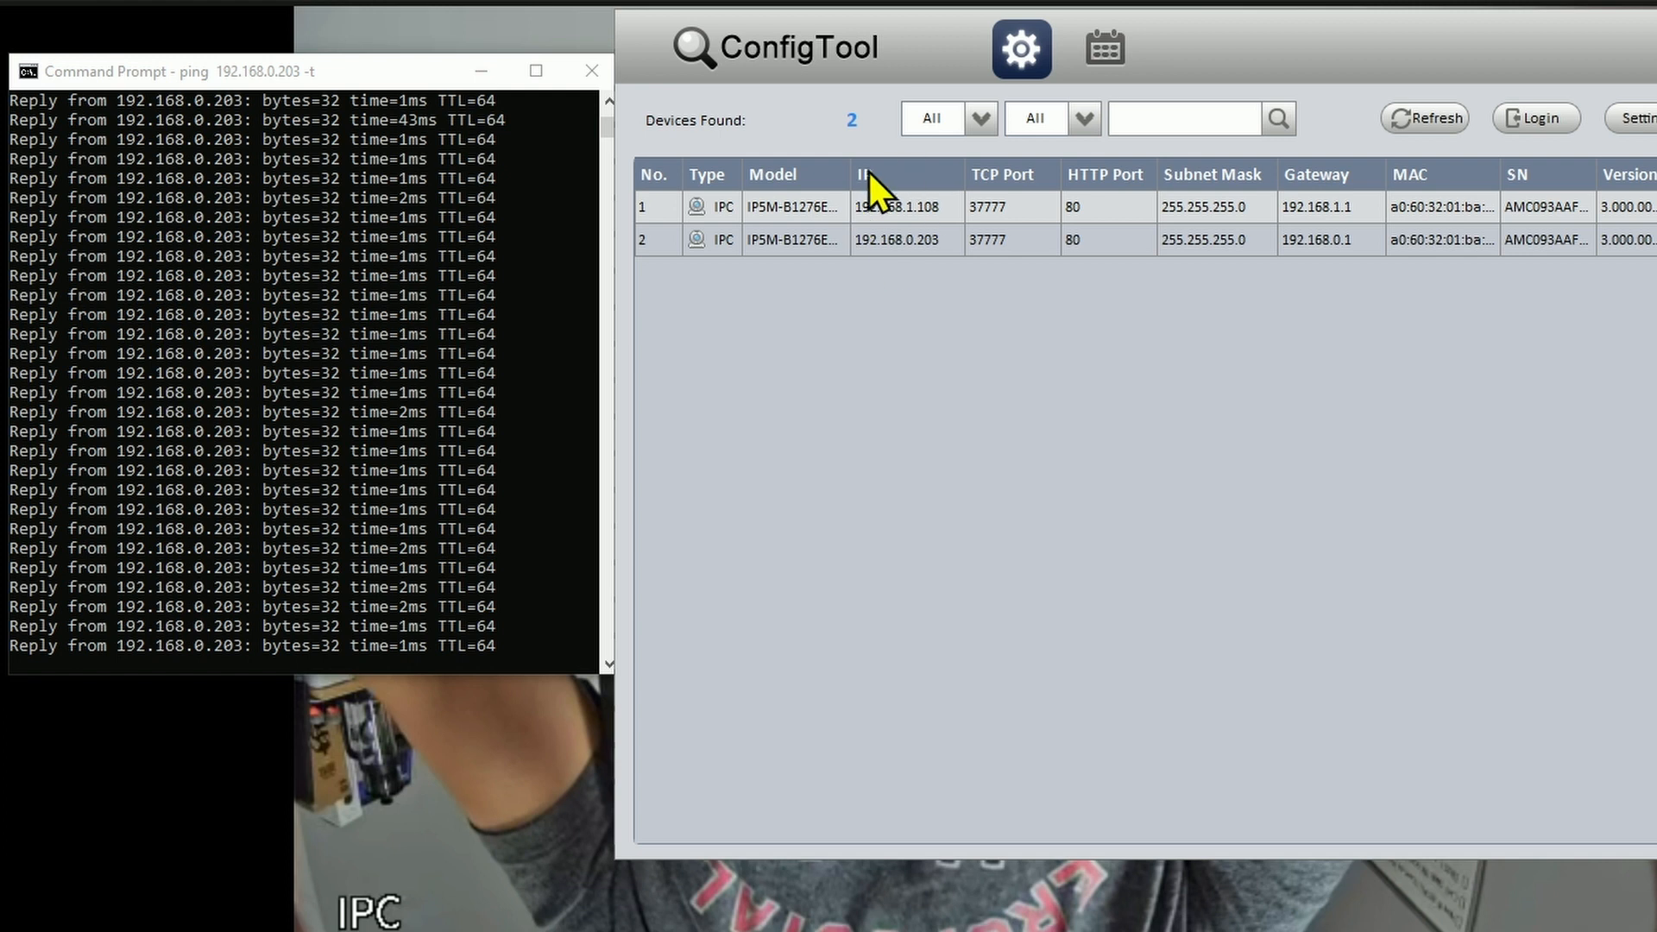
mouse_move(915, 245)
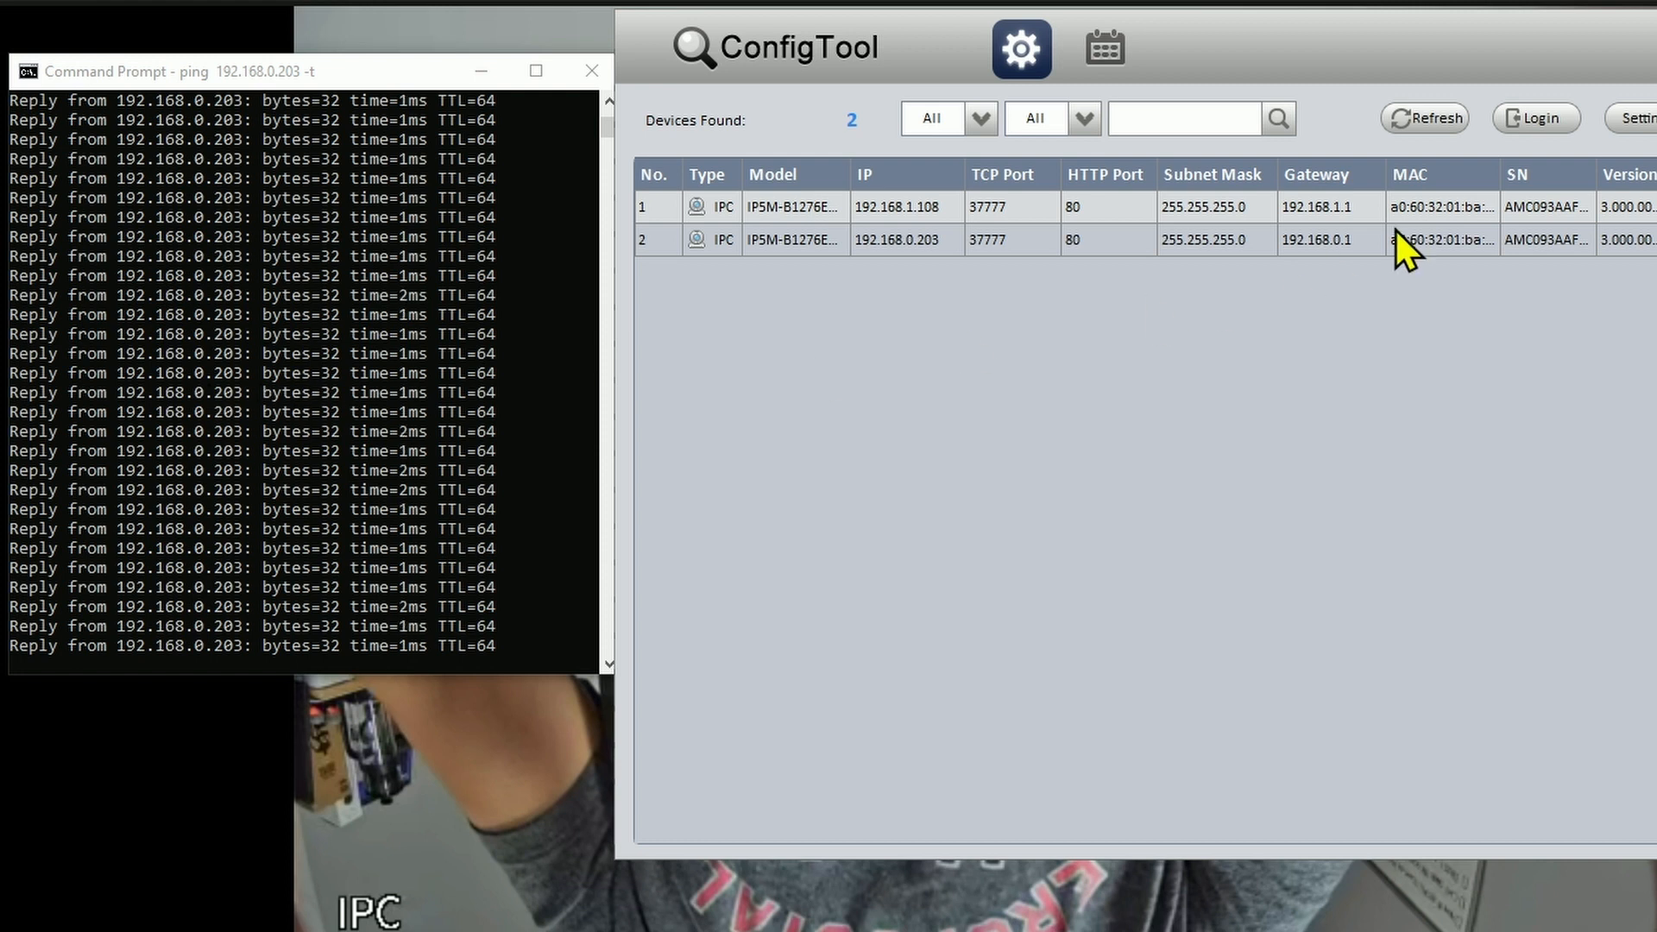
left_click(1424, 117)
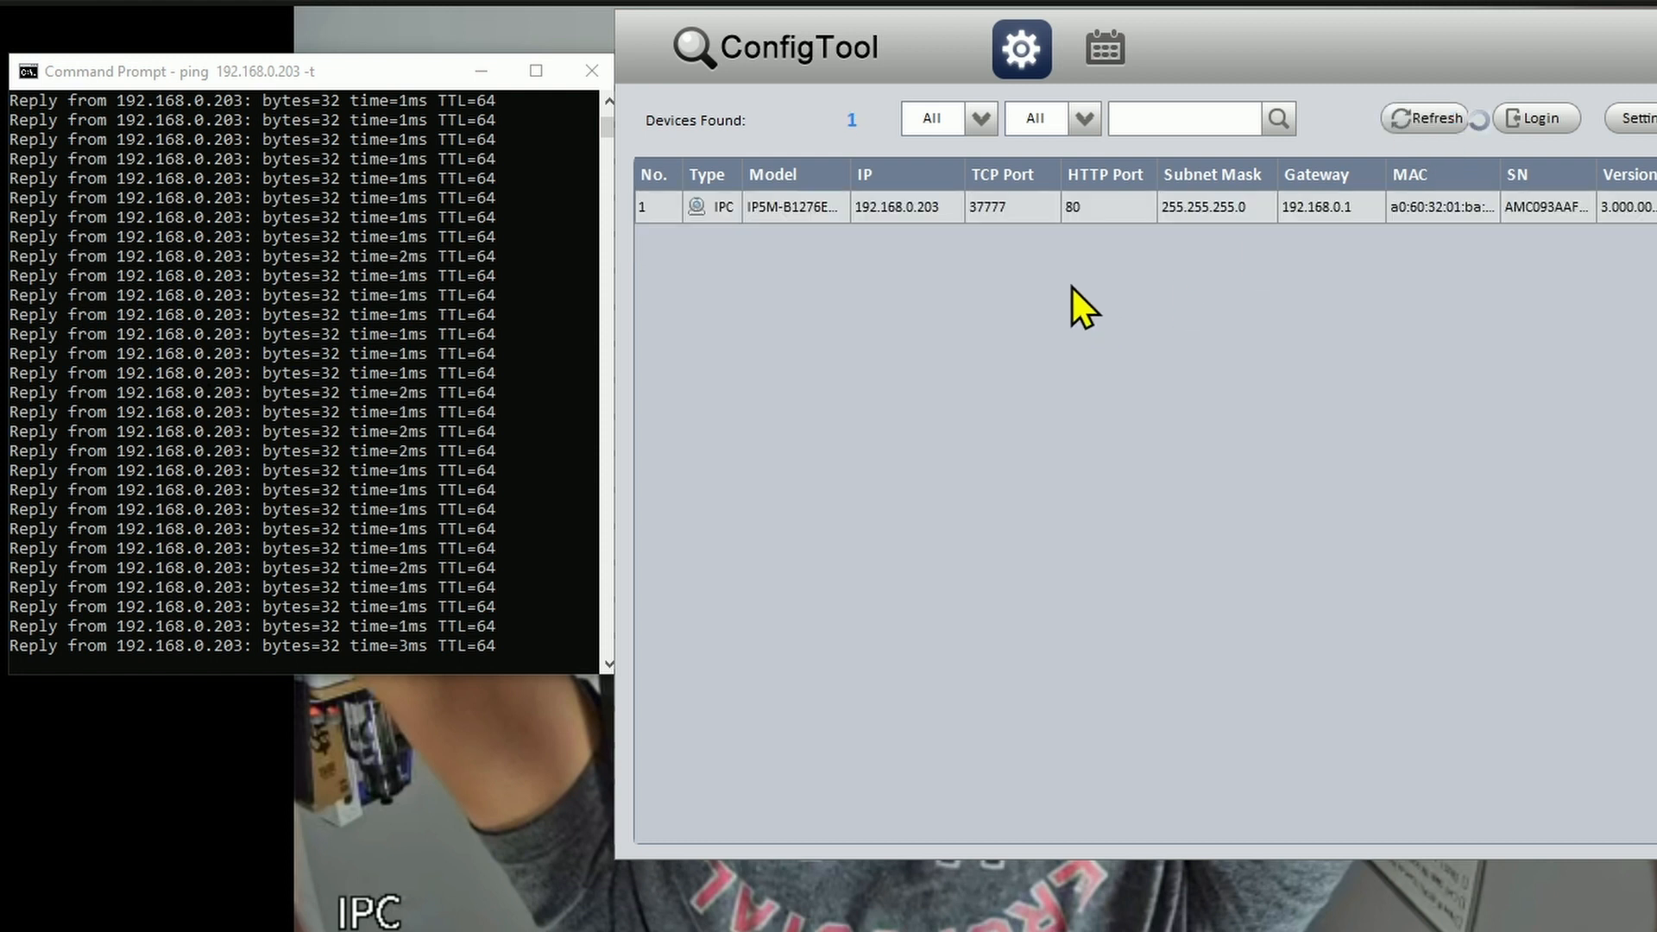
mouse_move(903, 249)
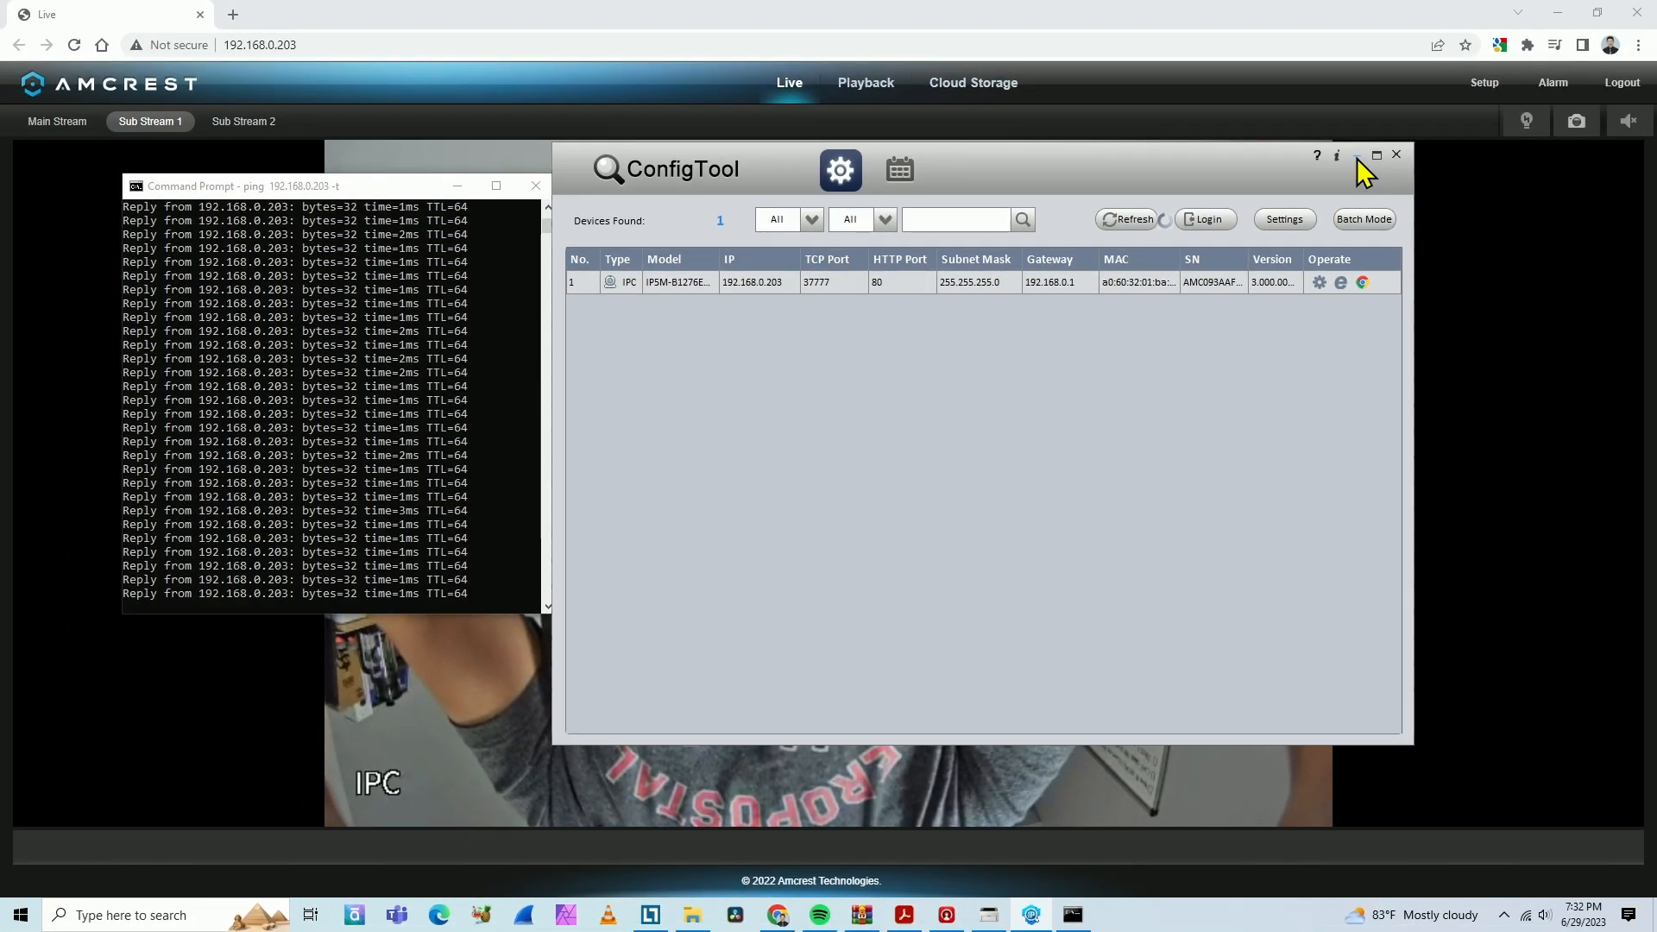
Close ConfigTool and log in to the camera's web page as admin with the default password.
left_click(1397, 156)
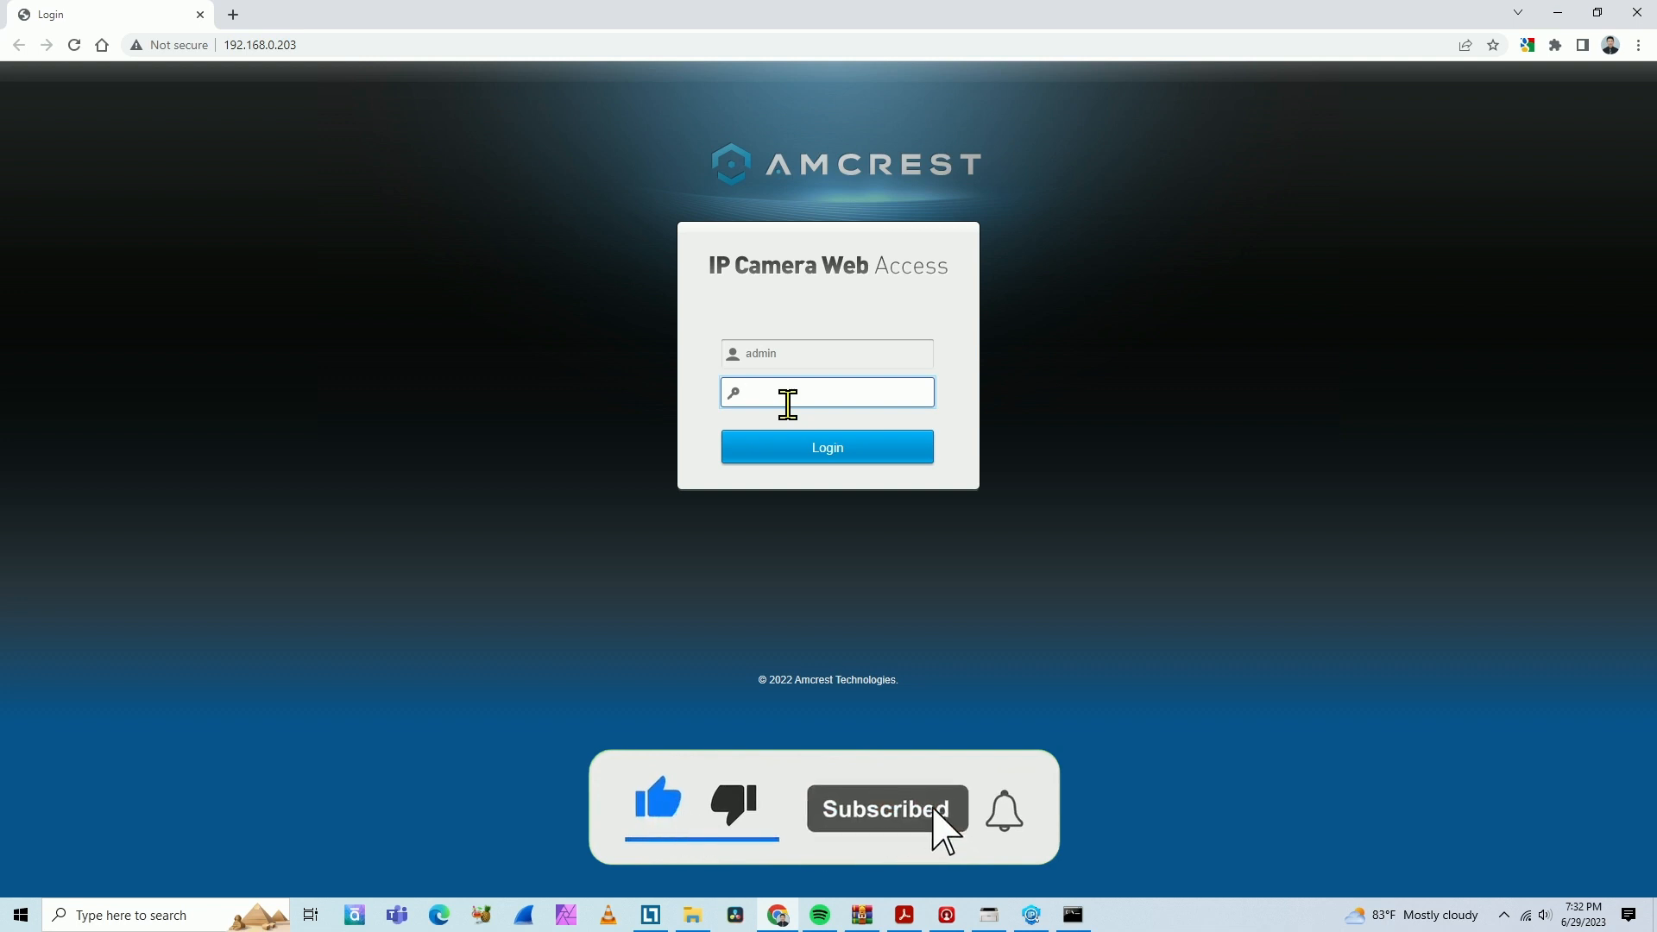
type("•••••")
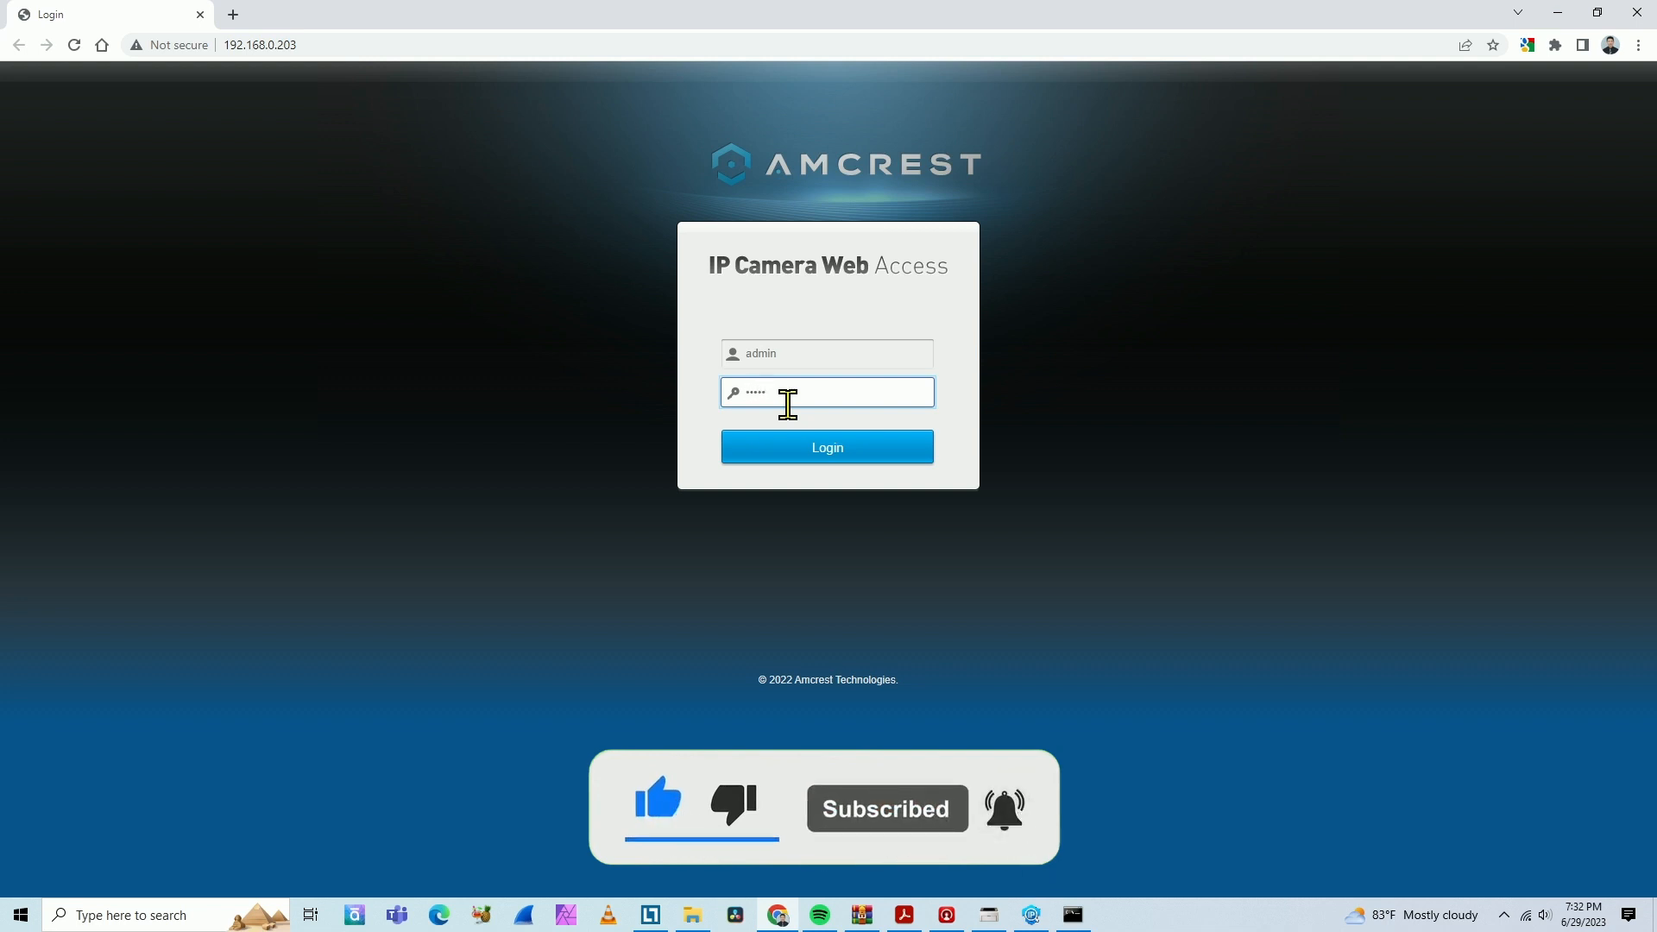
left_click(827, 447)
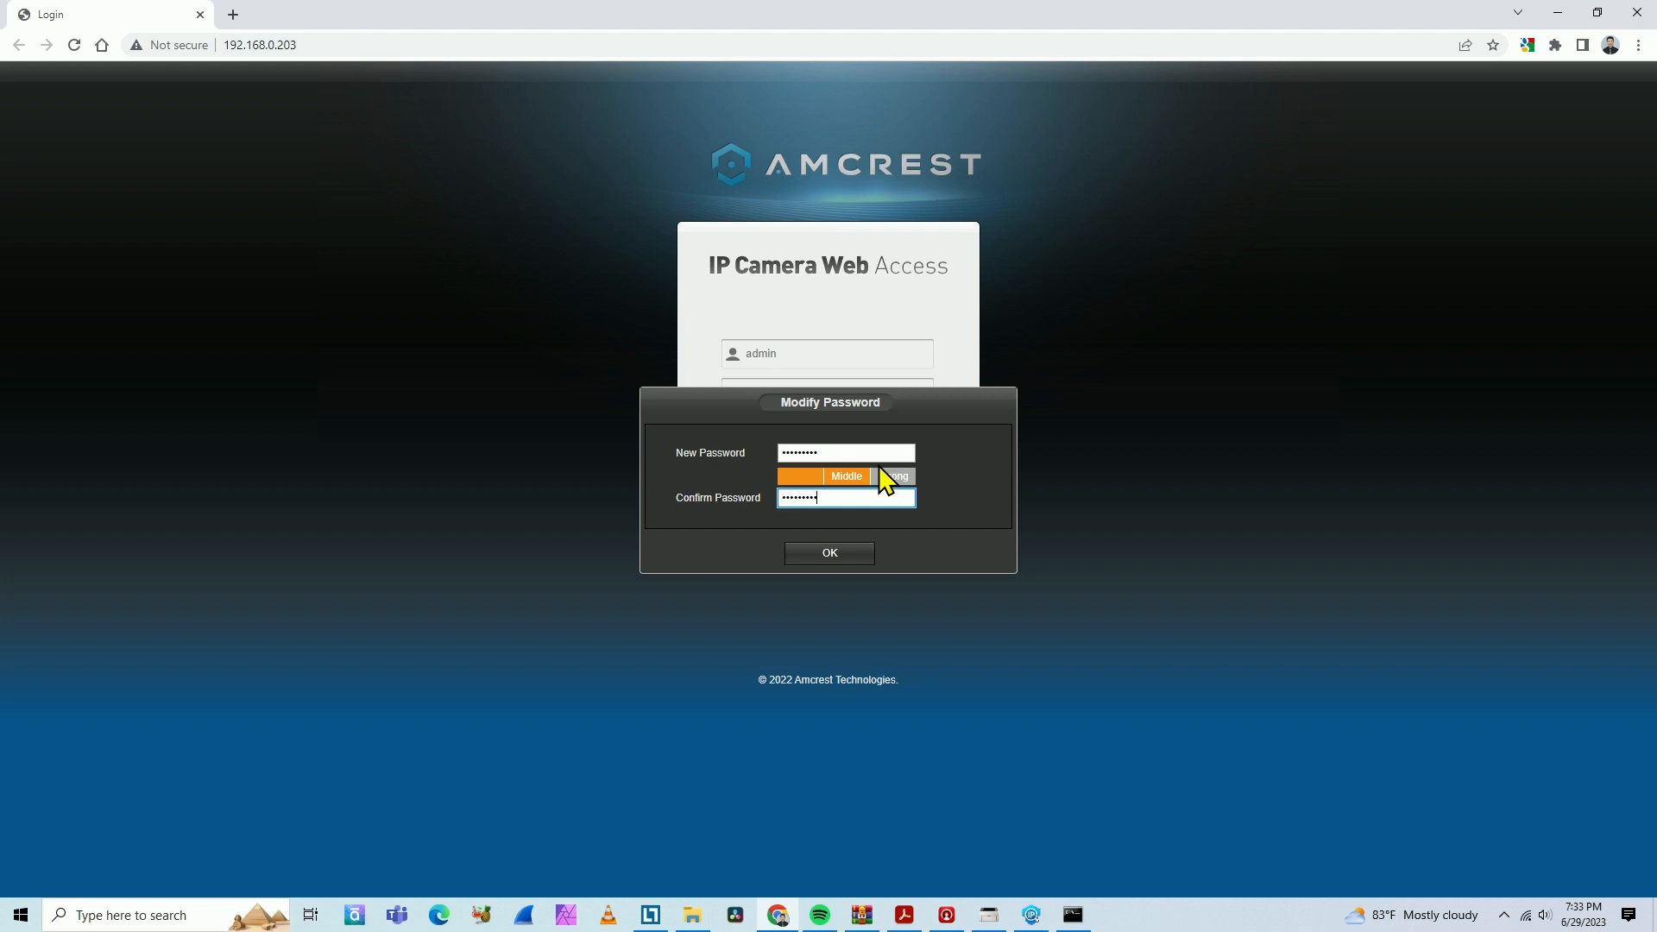
Confirm the new admin password in the Modify Password dialog and let the Live page load.
left_click(829, 553)
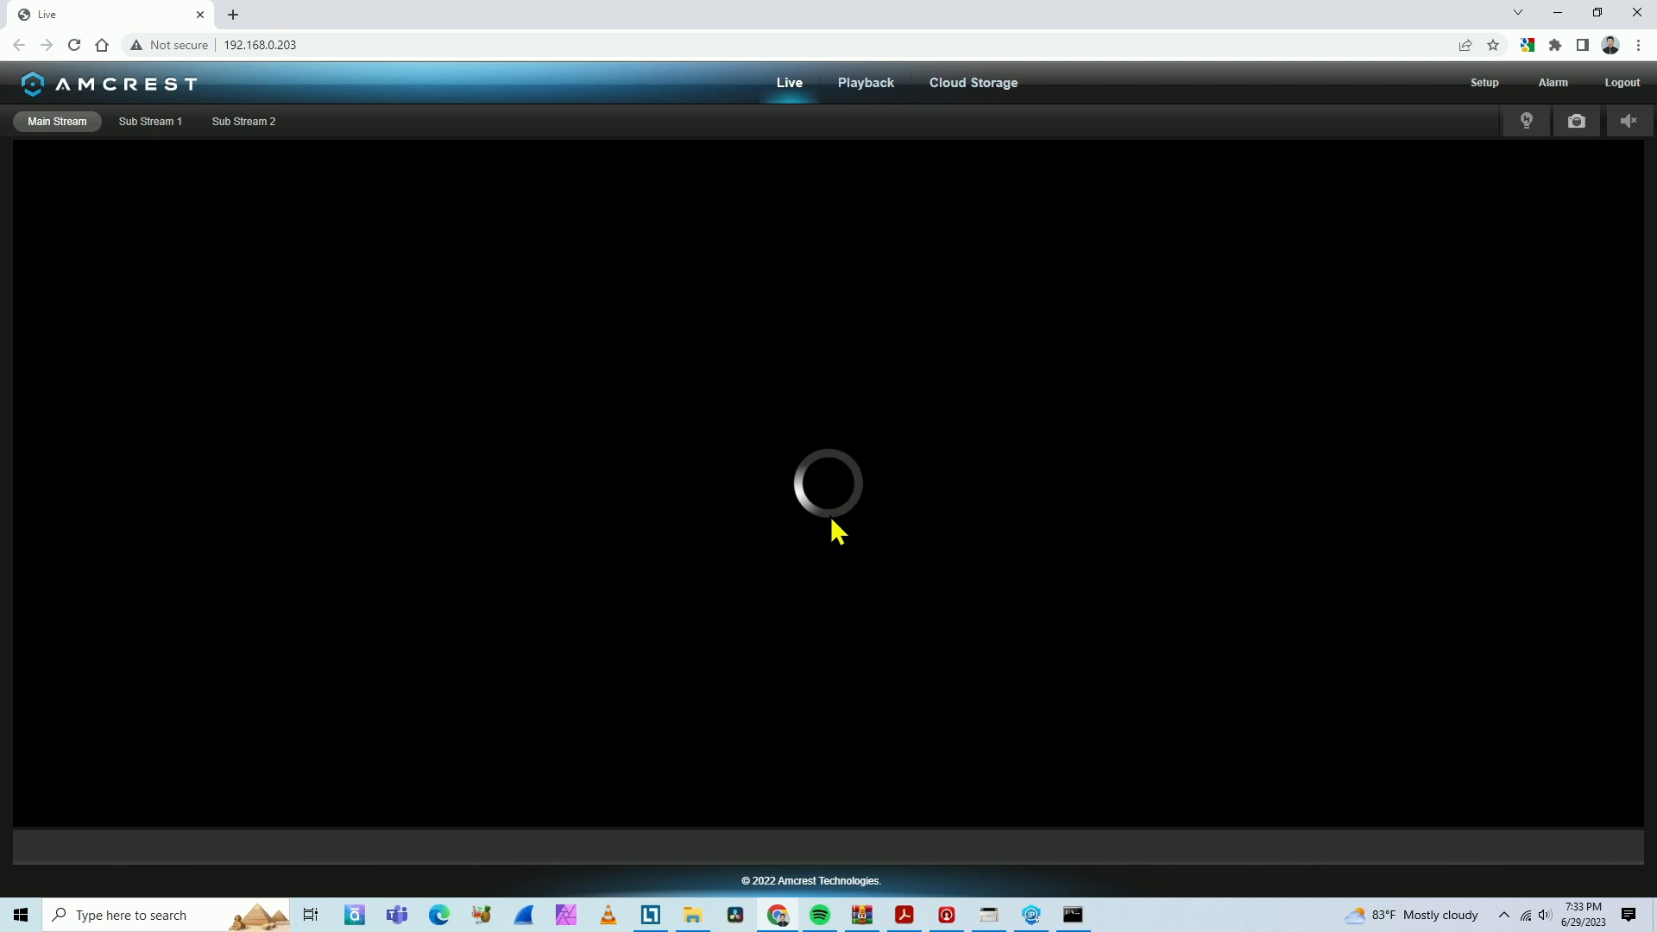